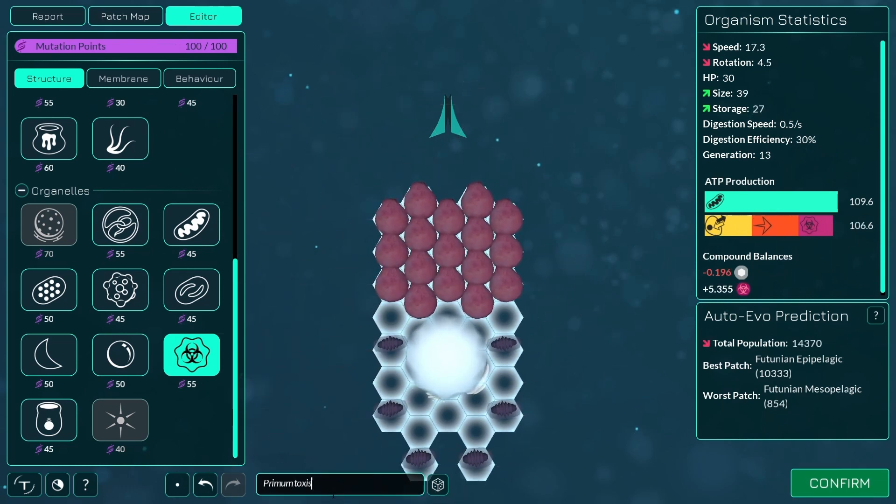
Skim the Auto-Evo Algorithm thread past its Food and Movement parts to the later posts.
{"action": "type", "text": "Exte"}
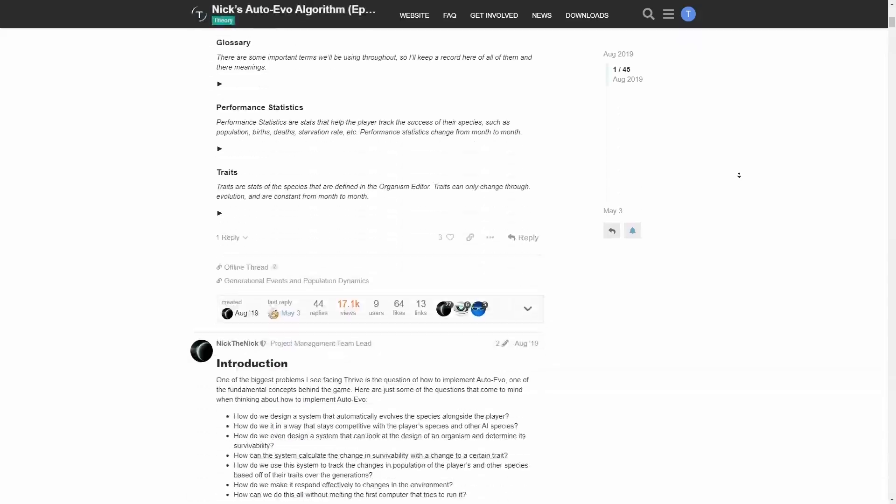
{"action": "scroll", "scroll_direction": "down", "scroll_amount": 3}
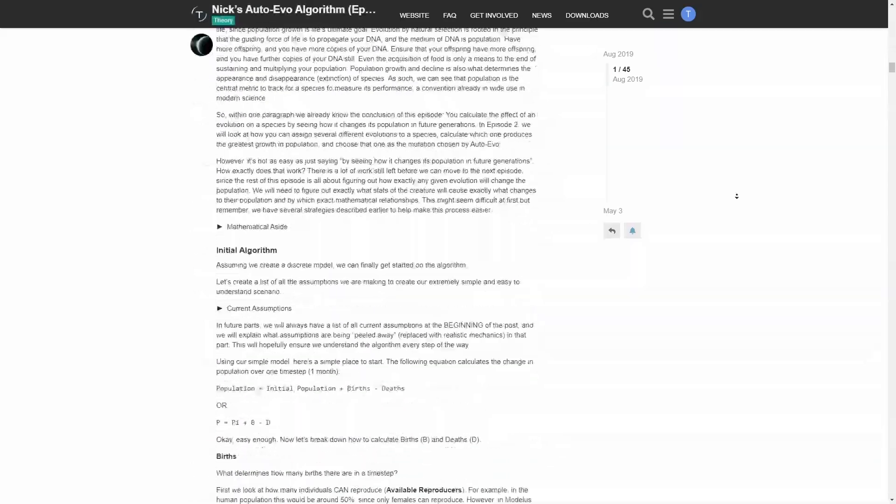
{"action": "scroll", "scroll_direction": "down", "scroll_amount": 3}
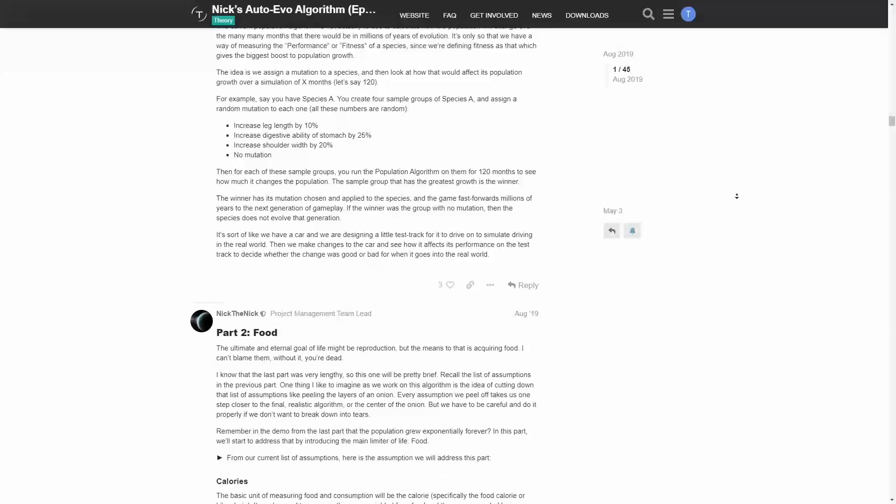
{"action": "scroll", "scroll_direction": "down", "scroll_amount": 3}
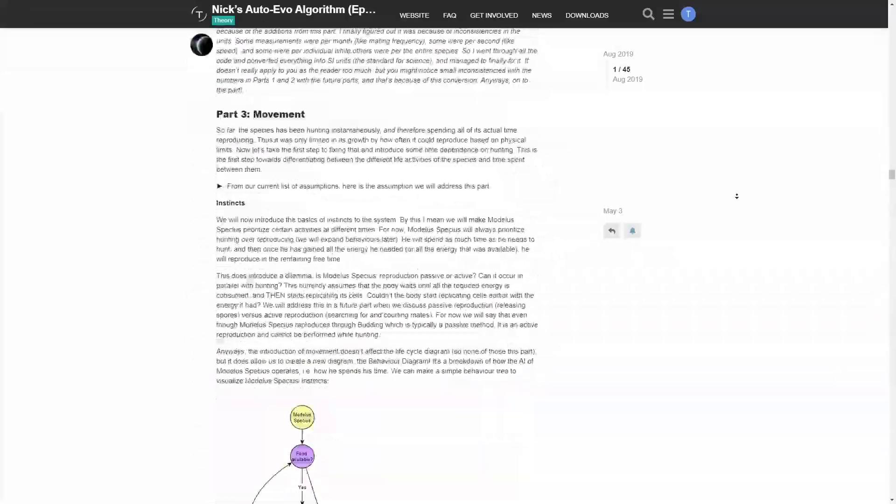
{"action": "scroll", "scroll_direction": "down", "scroll_amount": 3}
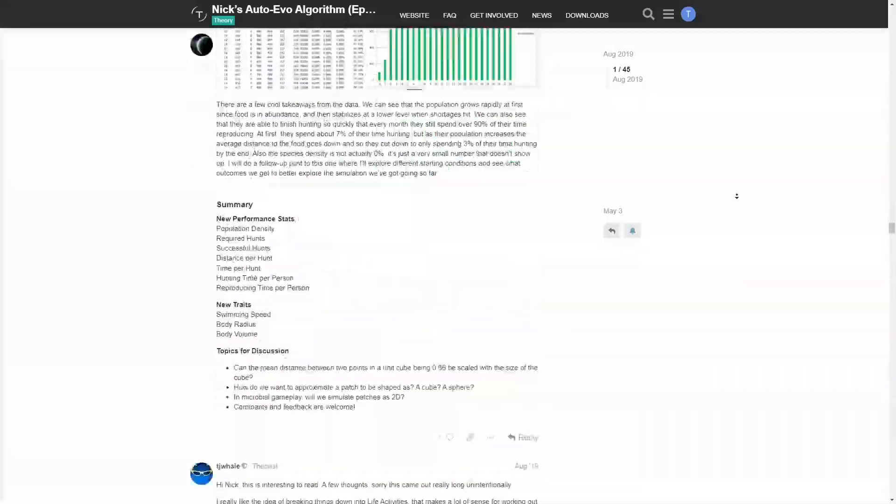
{"action": "scroll", "scroll_direction": "down", "scroll_amount": 3}
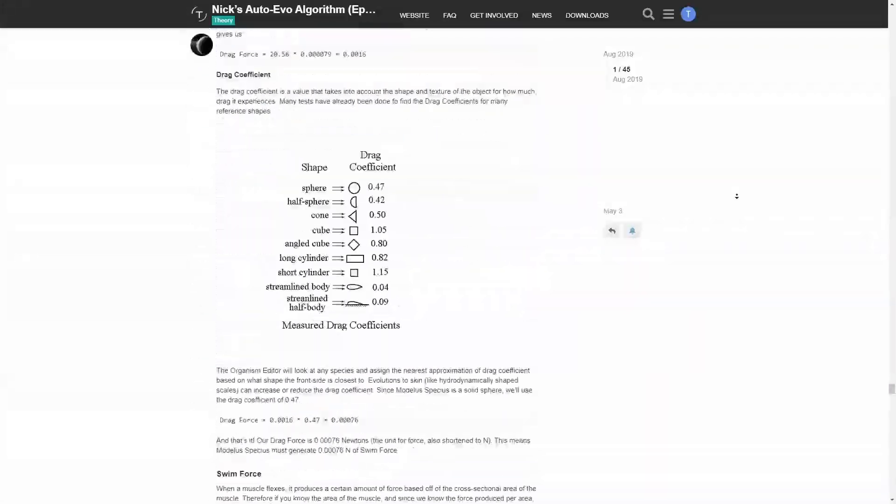
{"action": "scroll", "scroll_direction": "down", "scroll_amount": 3}
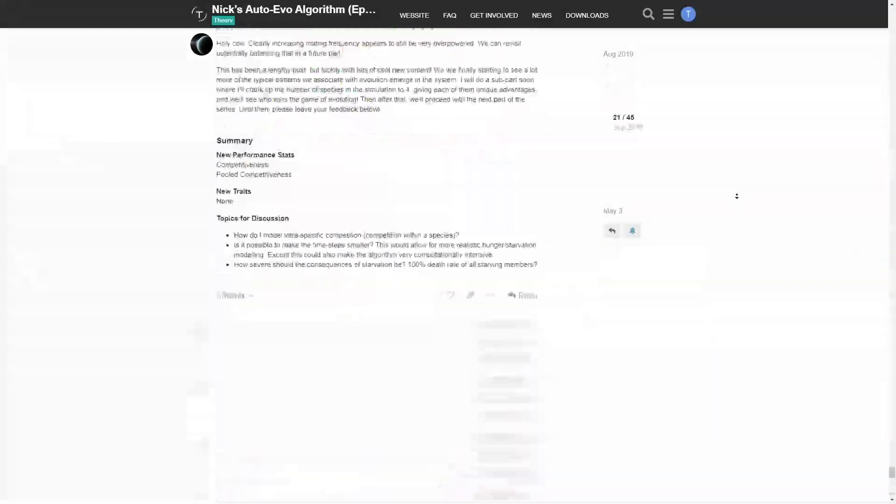
{"action": "scroll", "scroll_direction": "down", "scroll_amount": 3}
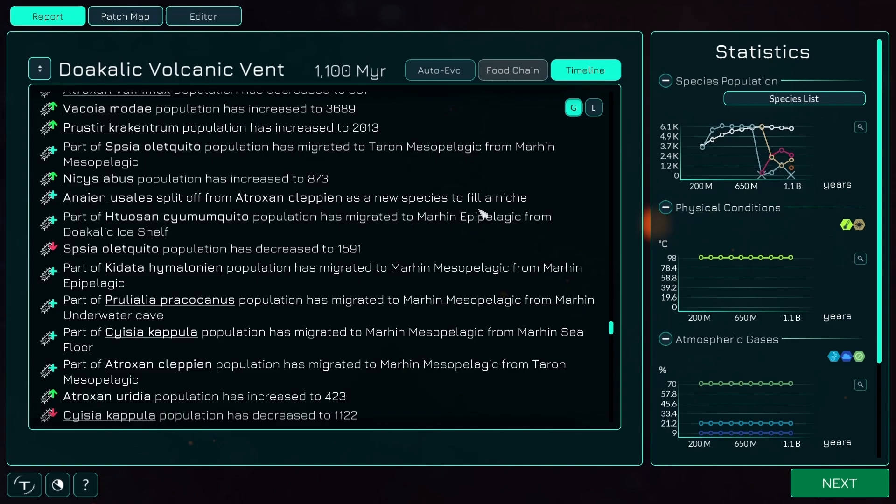
Switch to the Editor tab, open the Auto-Evo Prediction help and scroll through it.
{"action": "left_click", "coordinate": [839, 483]}
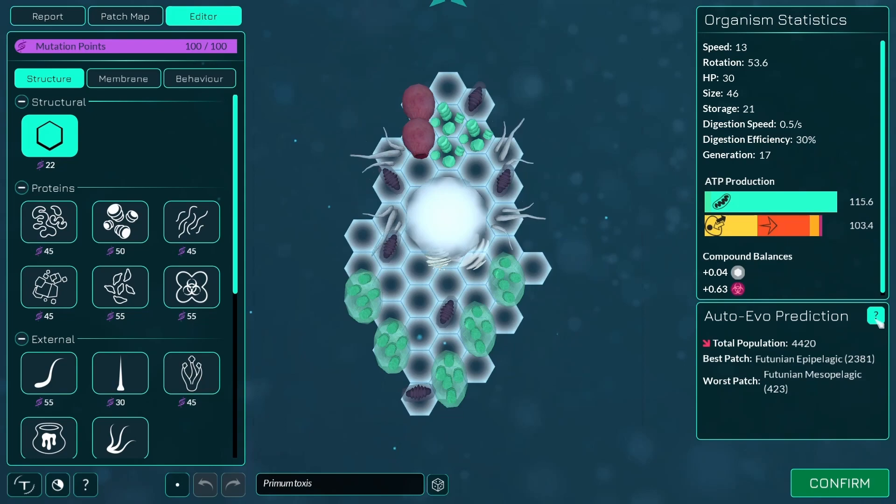
{"action": "left_click", "coordinate": [875, 315]}
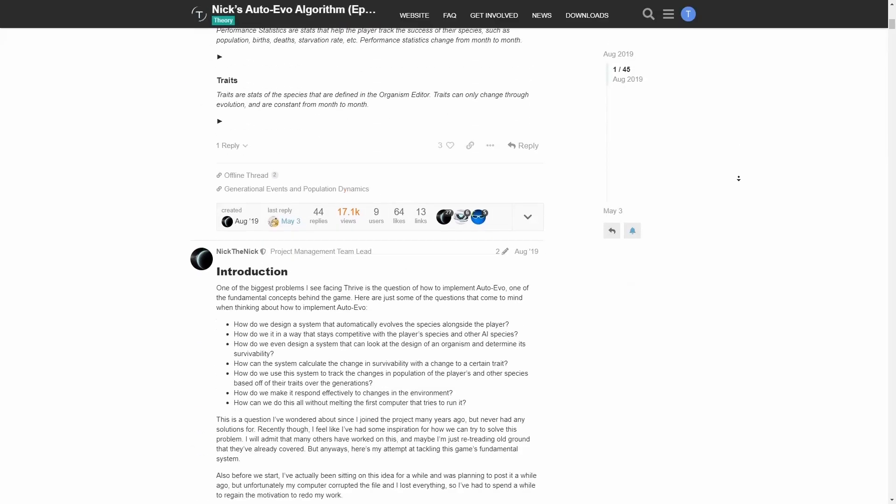
{"action": "scroll", "scroll_direction": "down", "scroll_amount": 3}
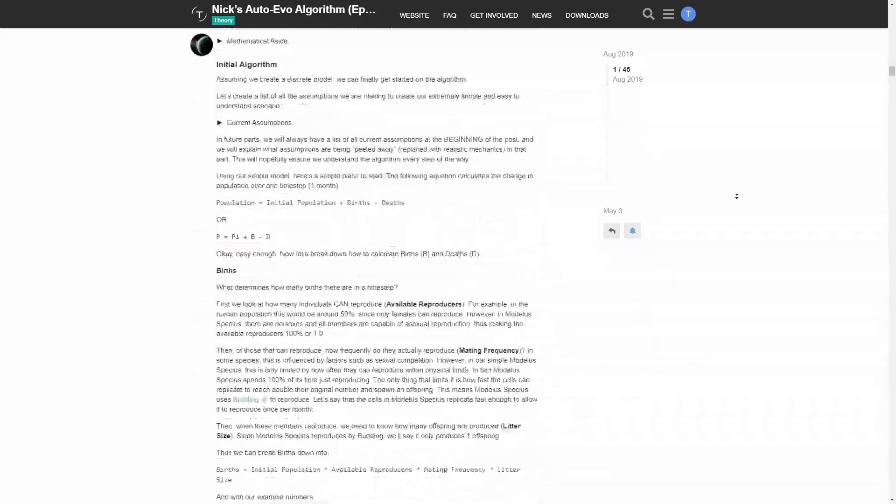
{"action": "scroll", "scroll_direction": "down", "scroll_amount": 3}
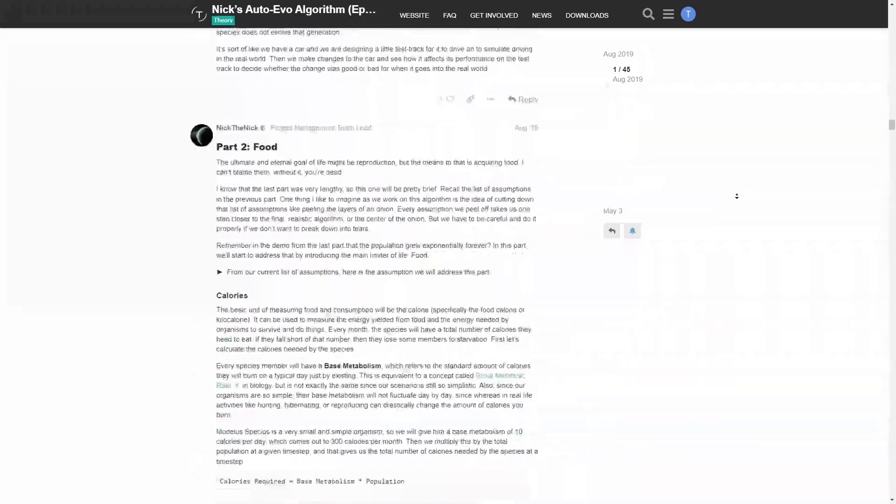
{"action": "scroll", "scroll_direction": "down", "scroll_amount": 3}
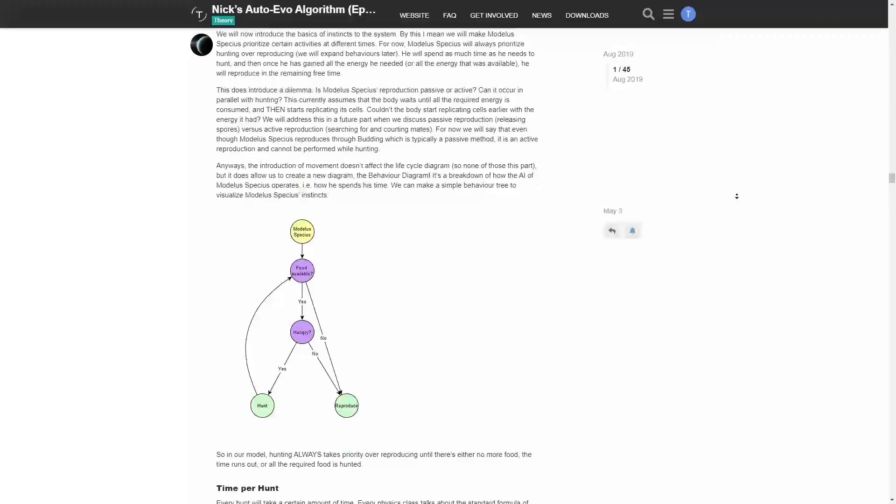
{"action": "scroll", "scroll_direction": "down", "scroll_amount": 3}
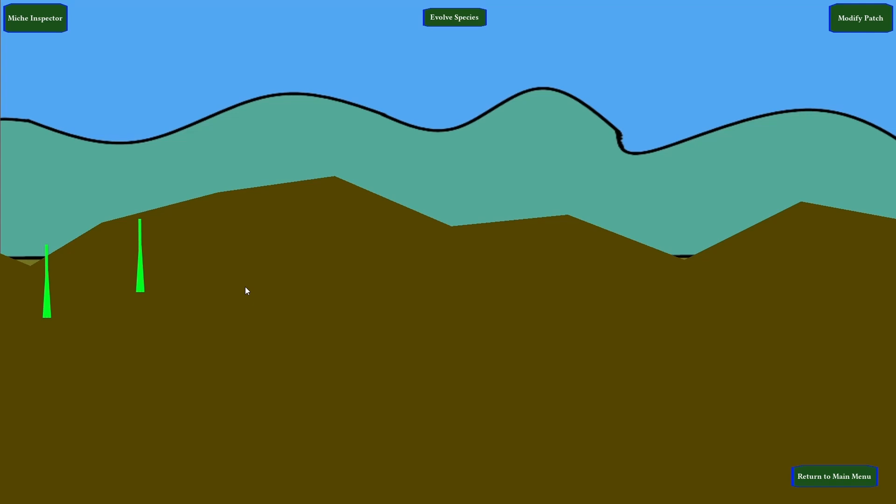
{"action": "mouse_move", "coordinate": [860, 18]}
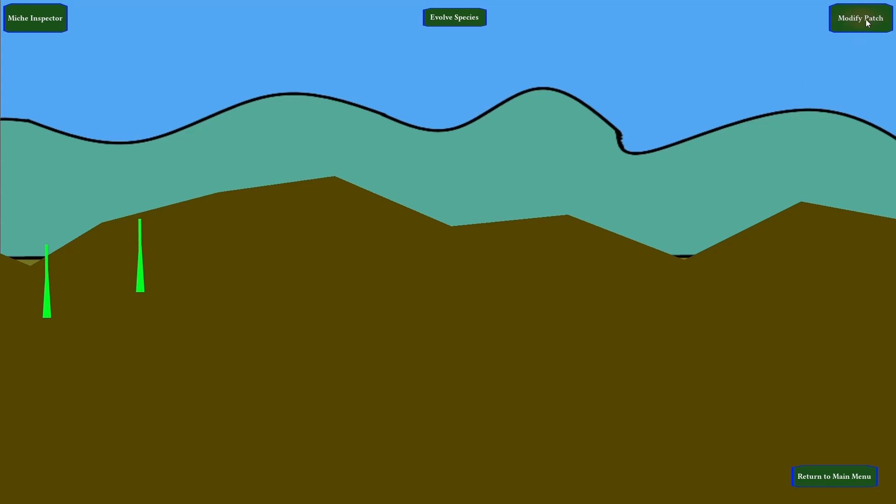
Step from 'get the sunlight' into 'without drying out' and 'don't fall over' sub-miches.
{"action": "left_click", "coordinate": [859, 18]}
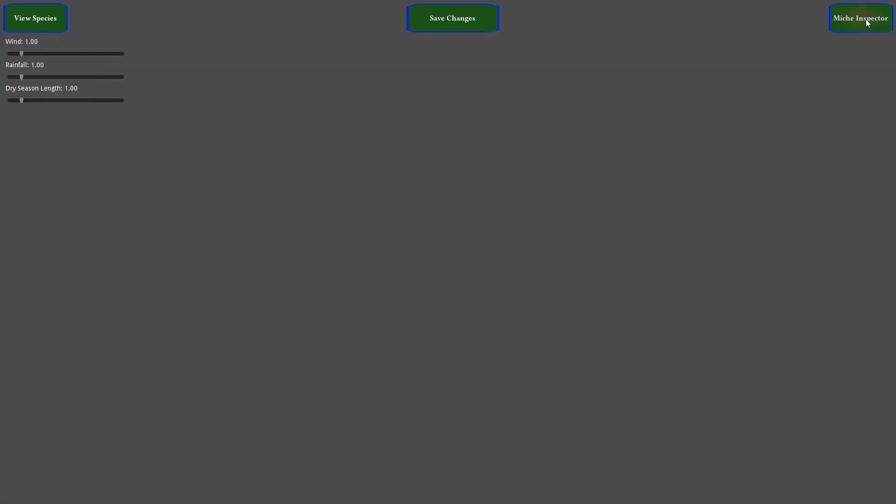
{"action": "left_click", "coordinate": [860, 18]}
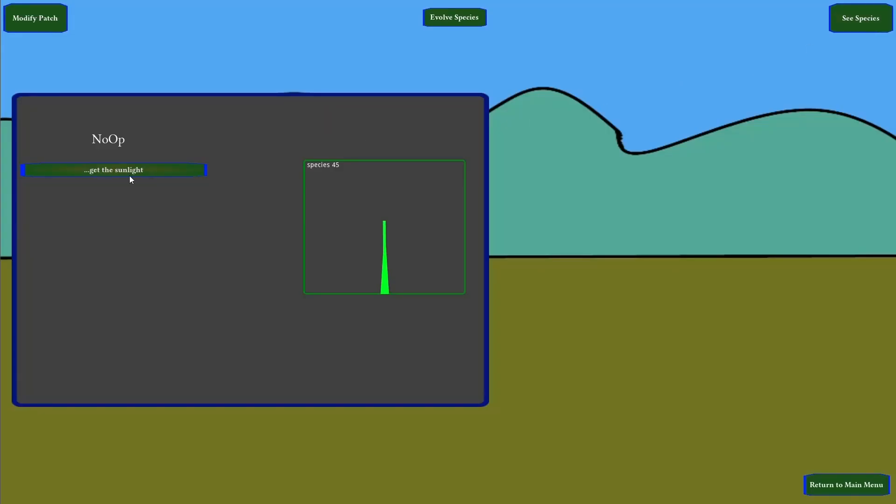
{"action": "left_click", "coordinate": [113, 170]}
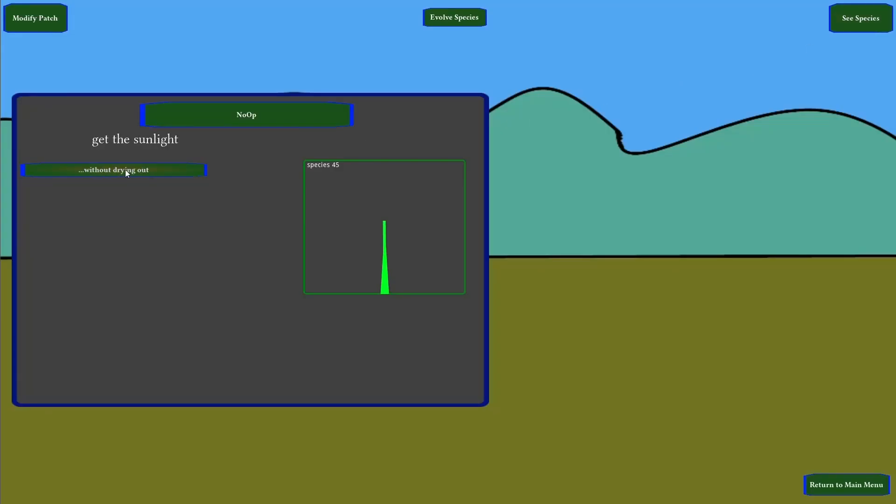
{"action": "left_click", "coordinate": [113, 170]}
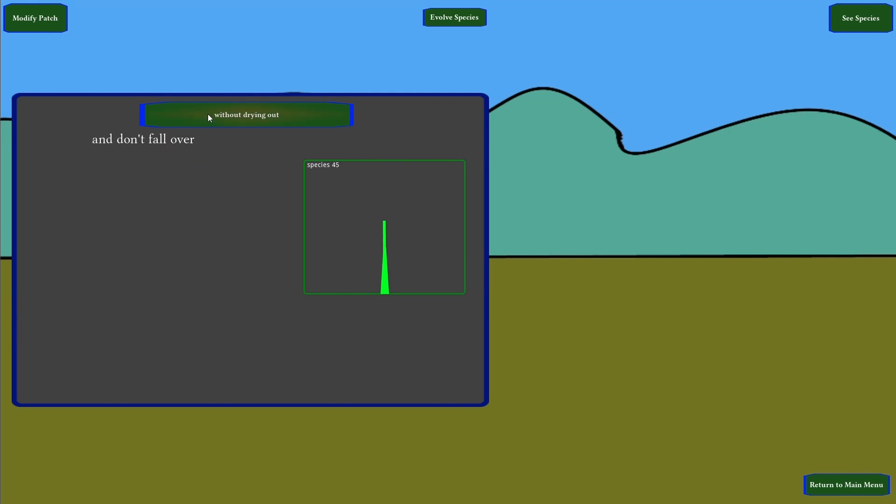
{"action": "left_click", "coordinate": [246, 114]}
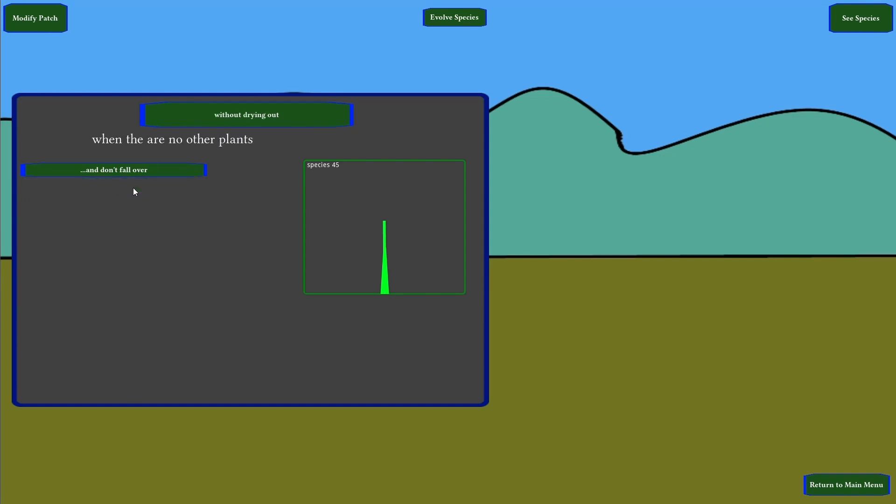
{"action": "left_click", "coordinate": [247, 114]}
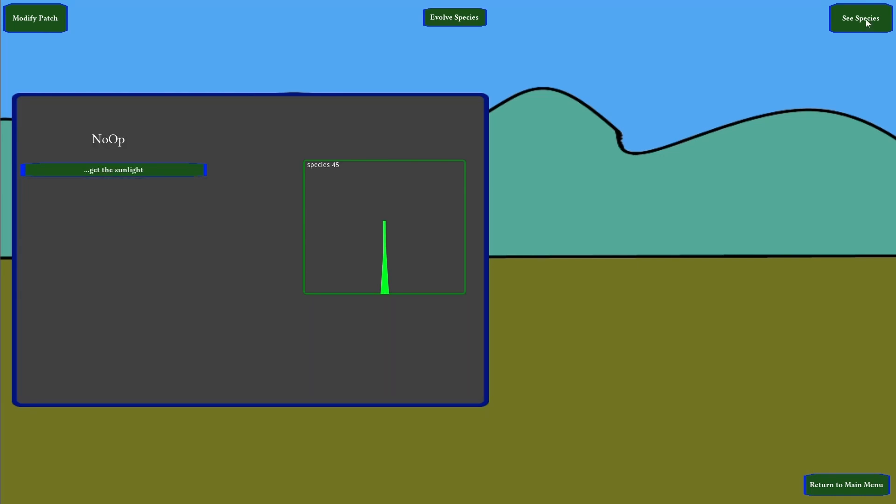
{"action": "mouse_move", "coordinate": [170, 178]}
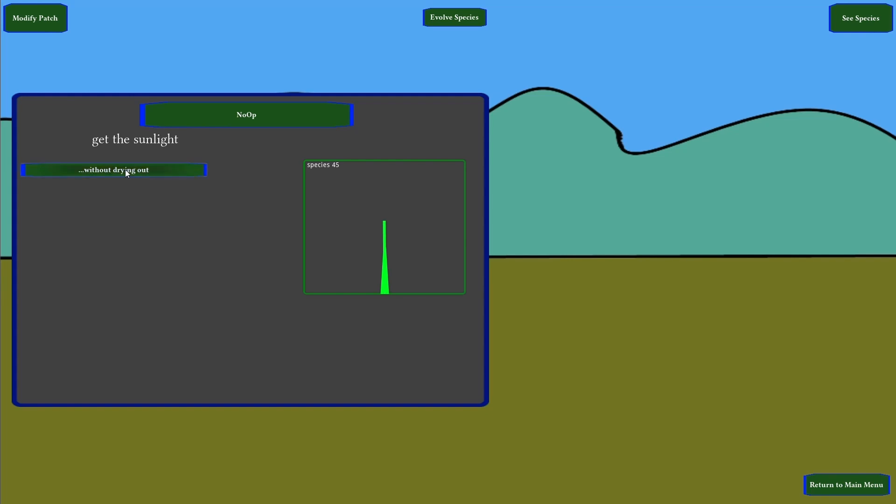
{"action": "left_click", "coordinate": [113, 170]}
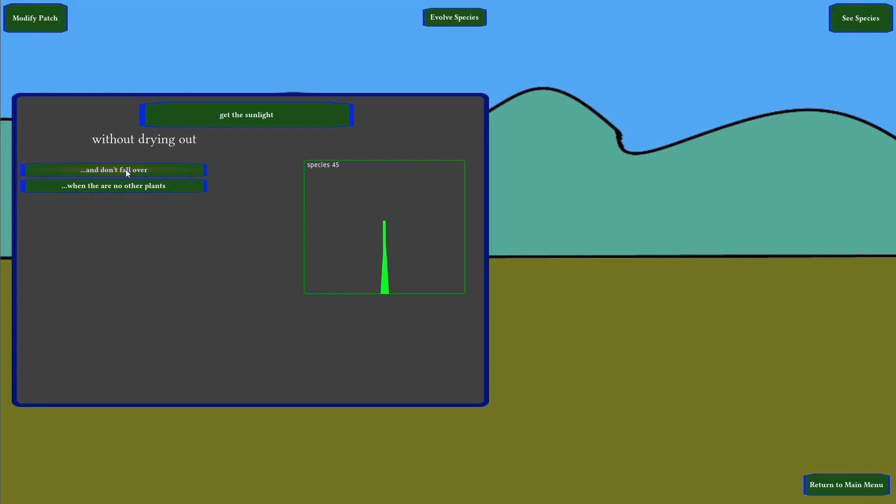
{"action": "left_click", "coordinate": [113, 170]}
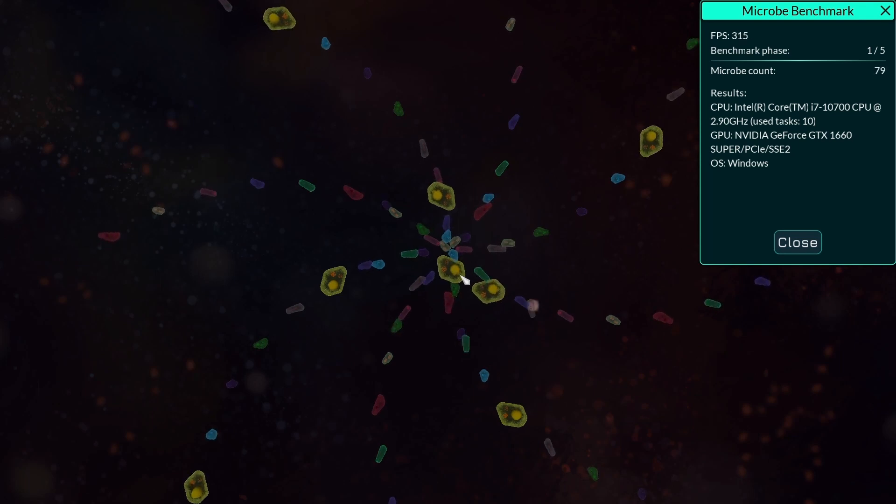
Close the Microbe Benchmark results to return to the hillside plant patch.
{"action": "left_click", "coordinate": [797, 242]}
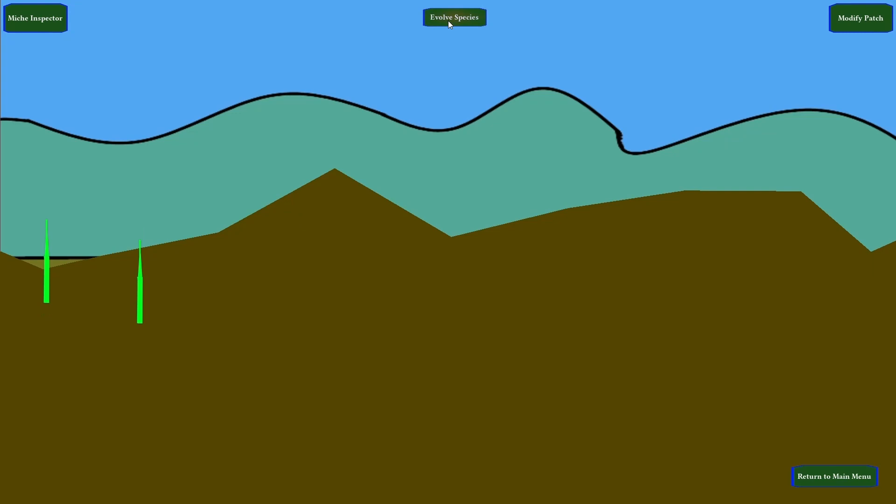
Run Evolve Species for three generations so the plants grow leaves and branches.
{"action": "left_click", "coordinate": [454, 18]}
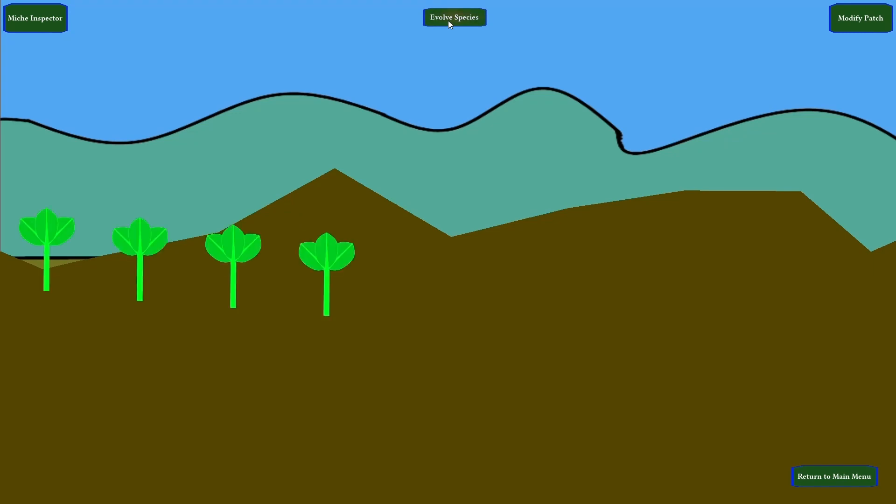
{"action": "left_click", "coordinate": [454, 17]}
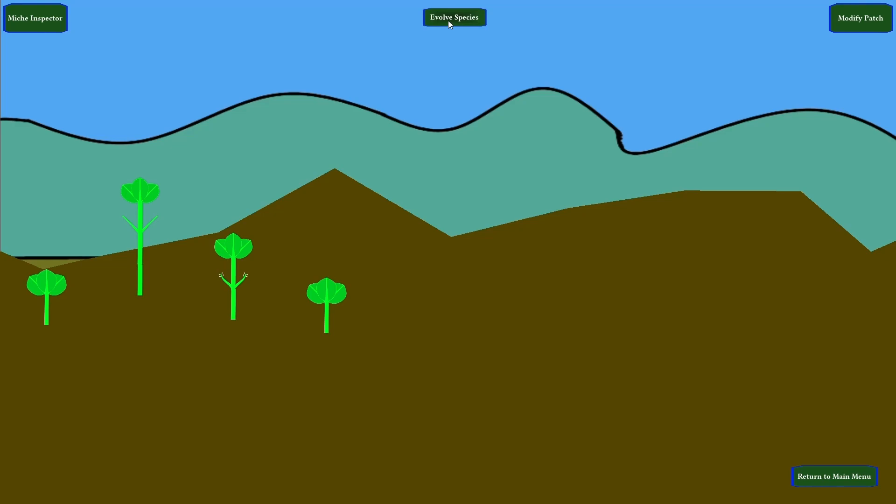
{"action": "left_click", "coordinate": [454, 17]}
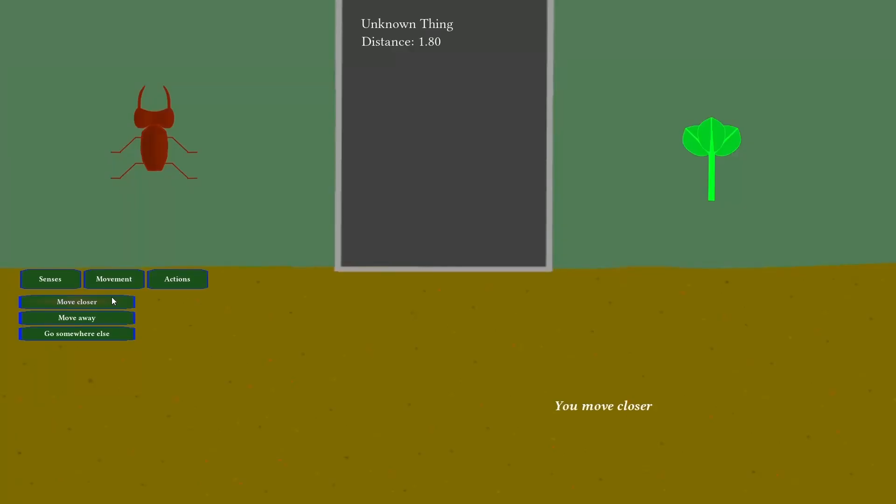
Move closer to the Unknown Thing three times until it stings the beetle.
{"action": "left_click", "coordinate": [77, 302]}
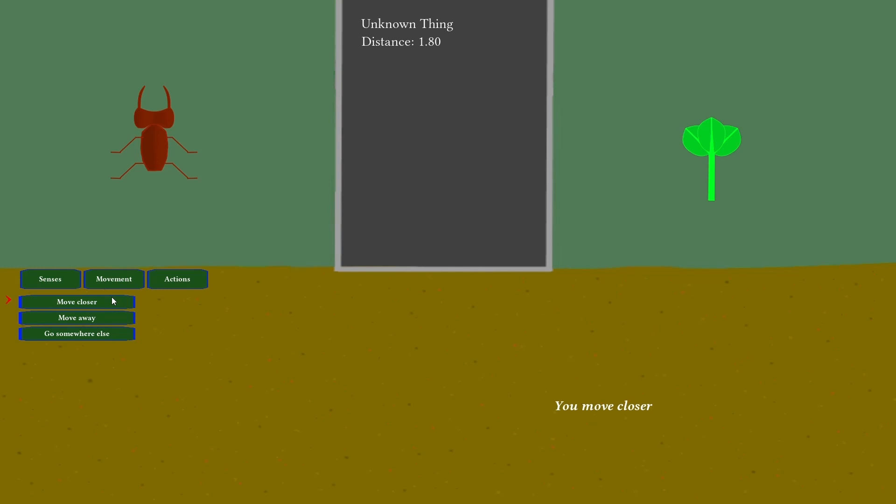
{"action": "left_click", "coordinate": [76, 302]}
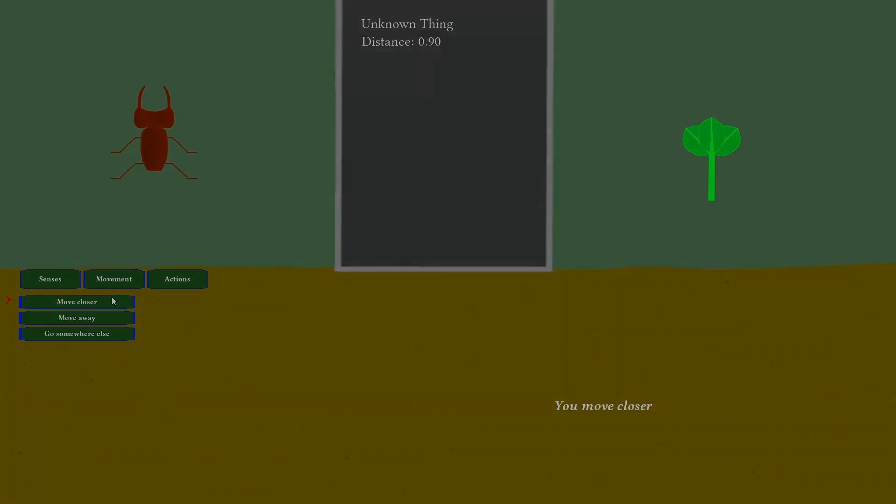
{"action": "left_click", "coordinate": [76, 301]}
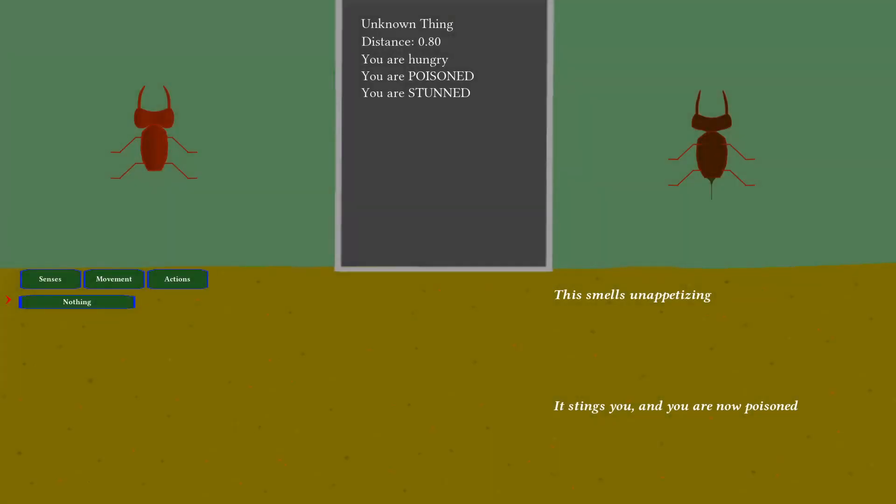